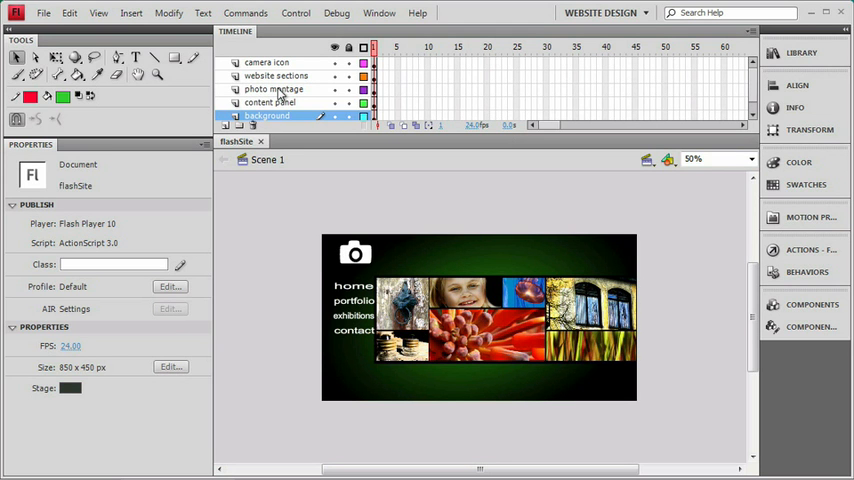
Select the photo montage layer in the flashSite timeline
left_click(274, 89)
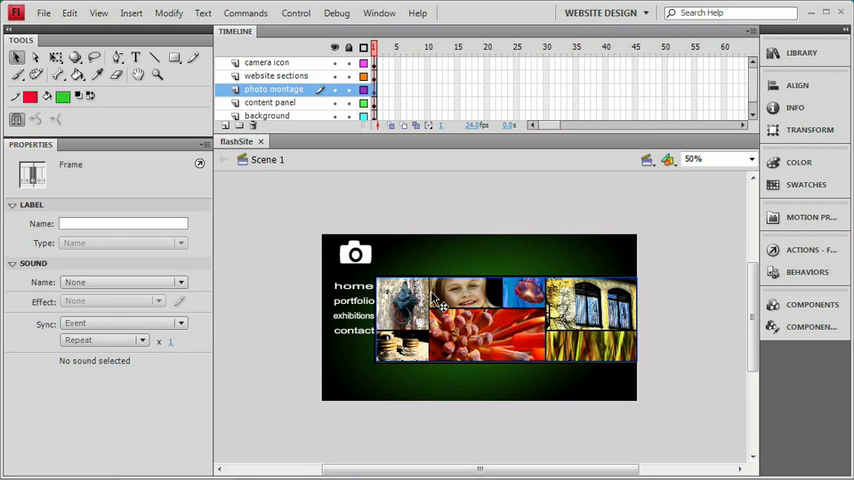
mouse_move(452, 99)
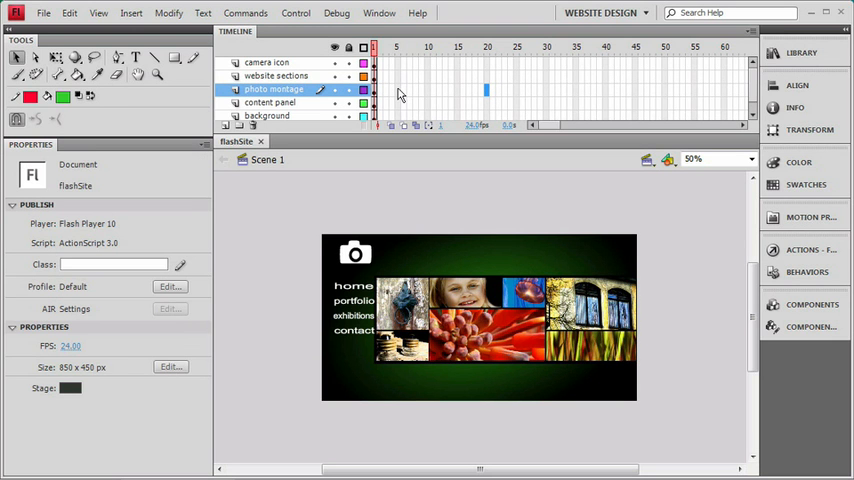
mouse_move(304, 62)
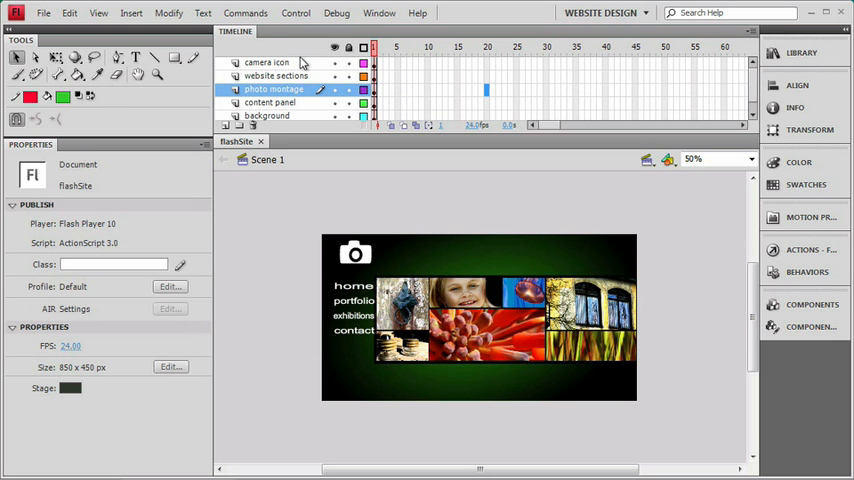
Insert frames on the photo montage layer up to frame 20
left_click(131, 13)
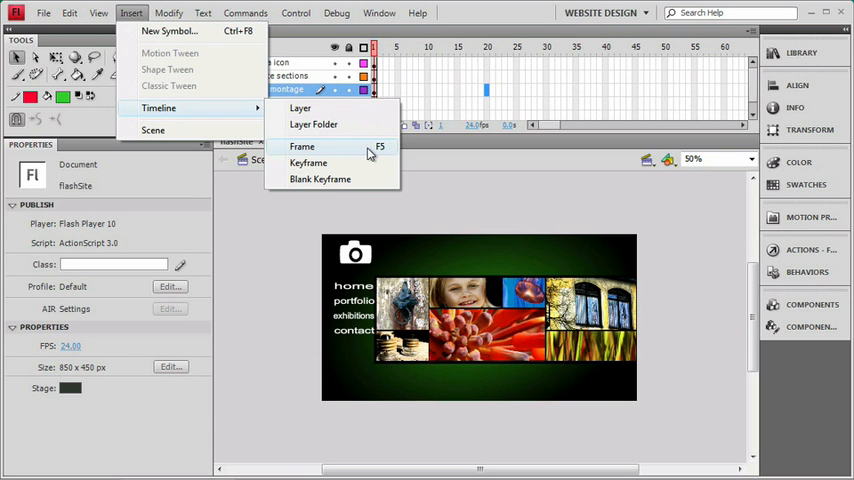
left_click(301, 146)
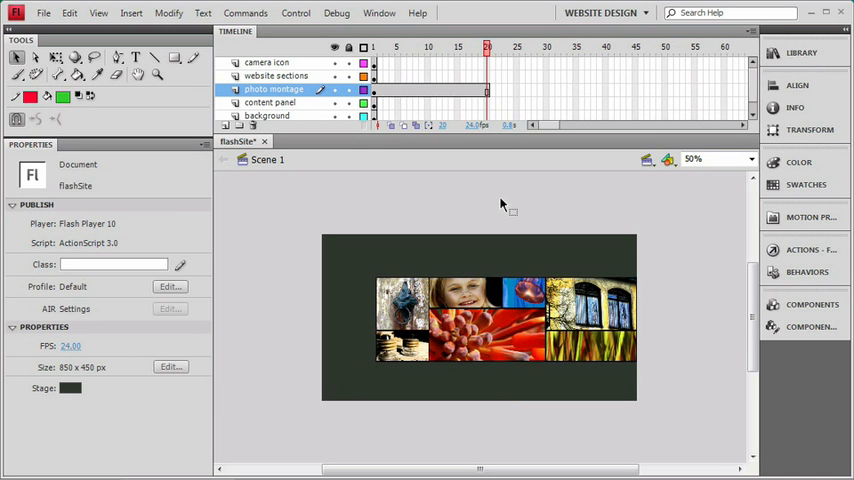
mouse_move(399, 191)
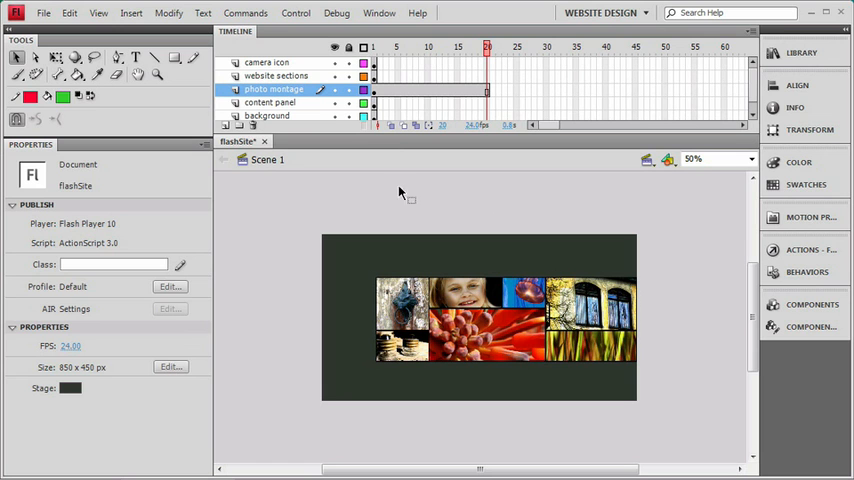
mouse_move(492, 194)
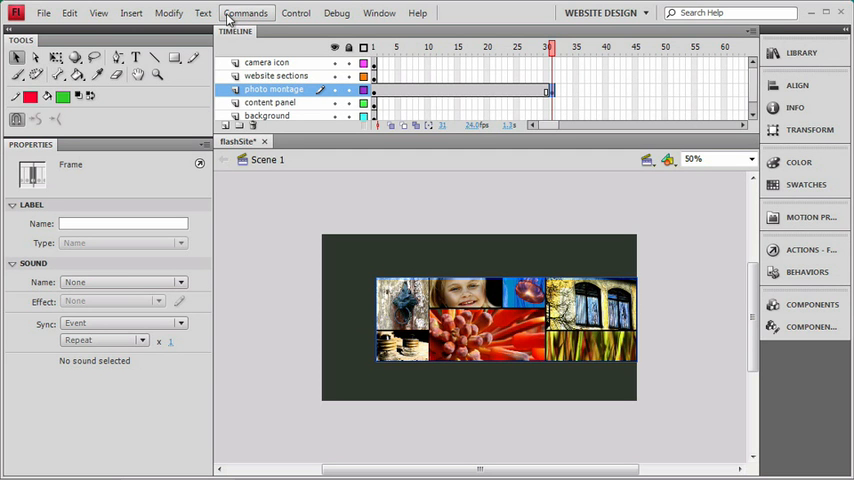
left_click(69, 13)
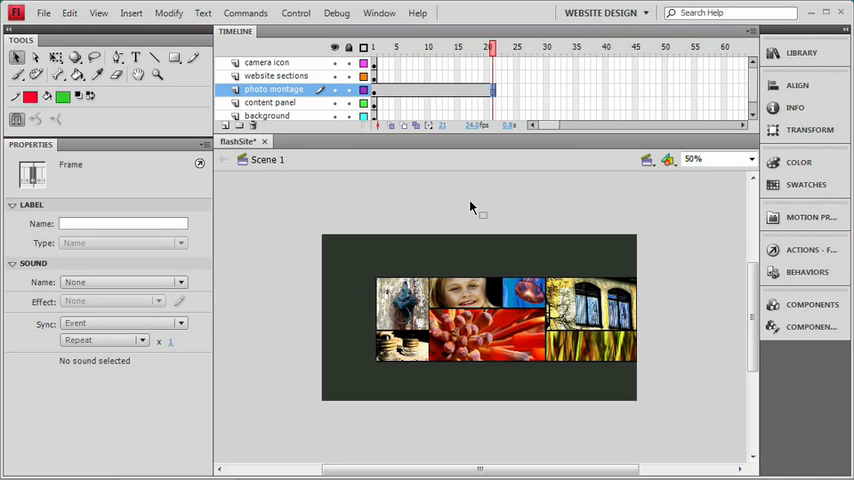
mouse_move(478, 207)
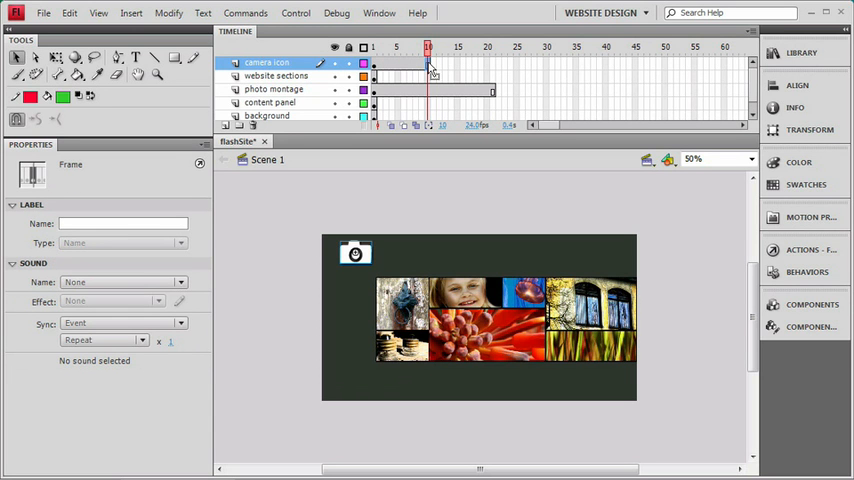
mouse_move(433, 68)
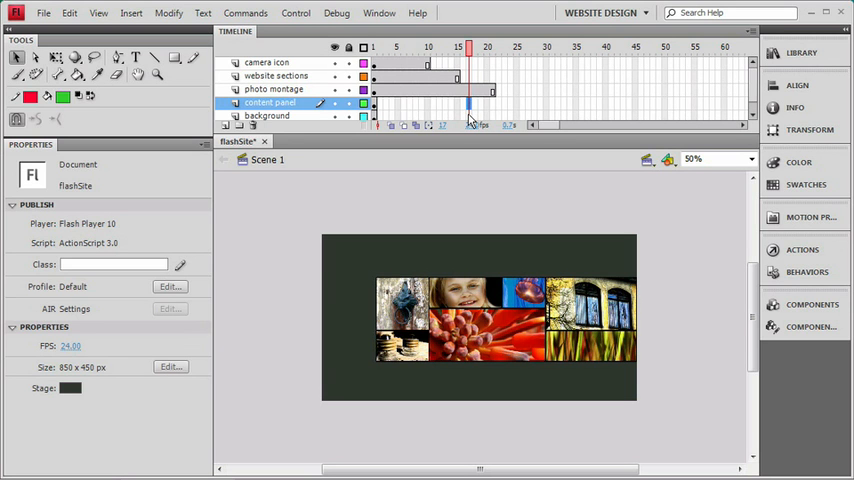
Select frame 19 on the content panel and background layers
left_click(267, 115)
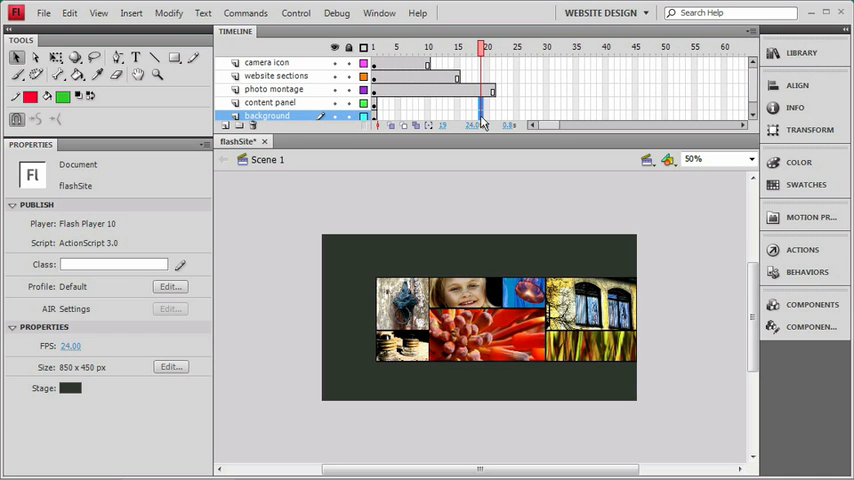
left_click(480, 115)
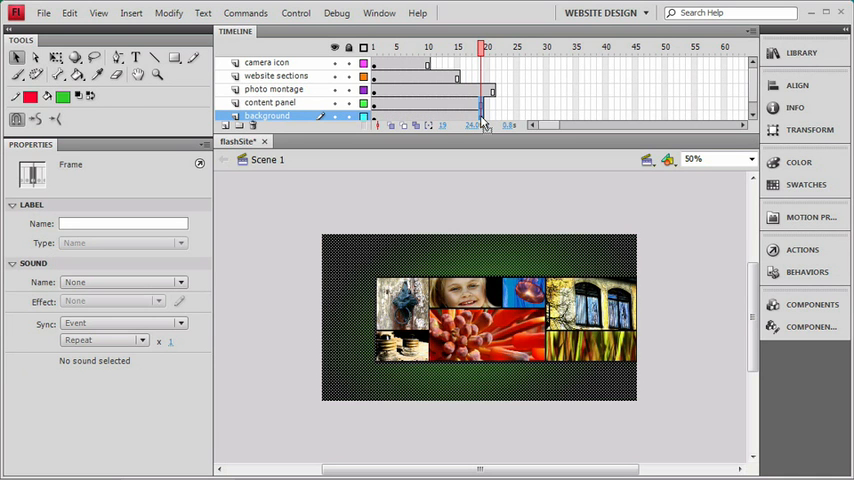